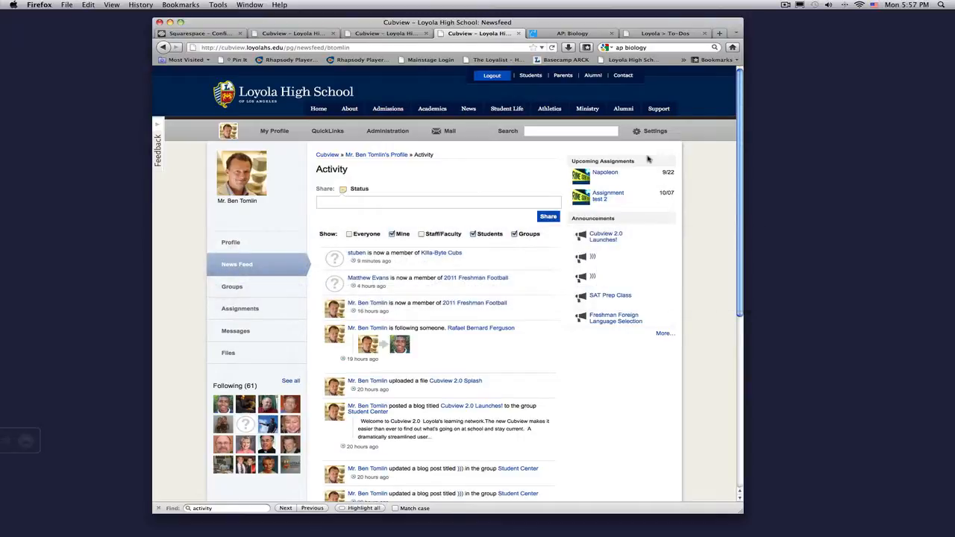
pyautogui.moveTo(489, 198)
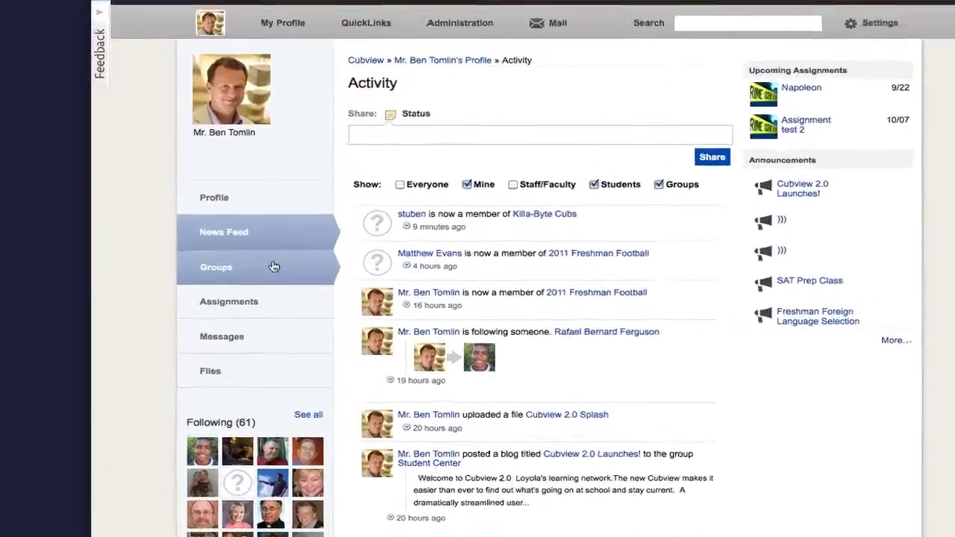
# Go to the Groups page listing your groups (Cubview 2.0, CSI: Loyola, 2011 Freshman Football)
pyautogui.click(215, 266)
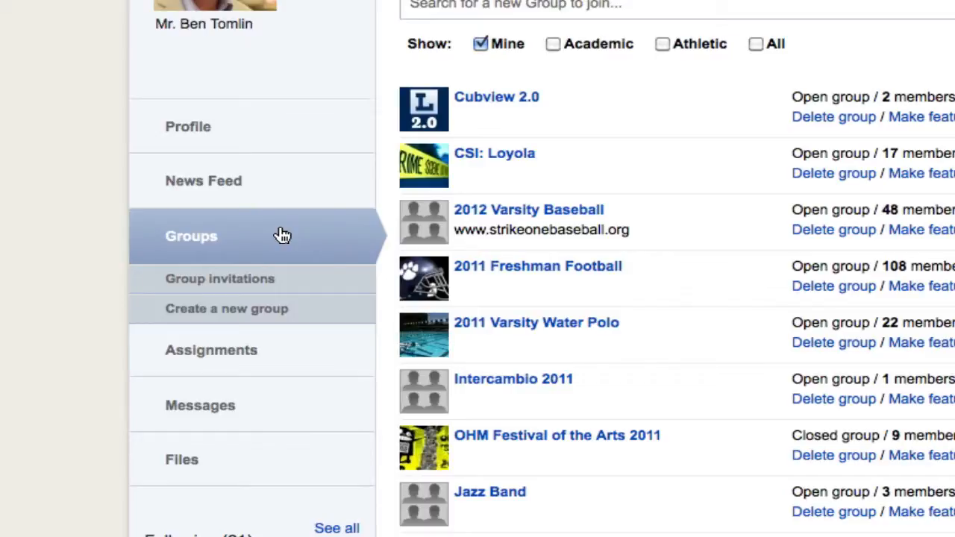
# Begin a new group and attach biology.jpg from the Desktop as its icon
pyautogui.click(226, 308)
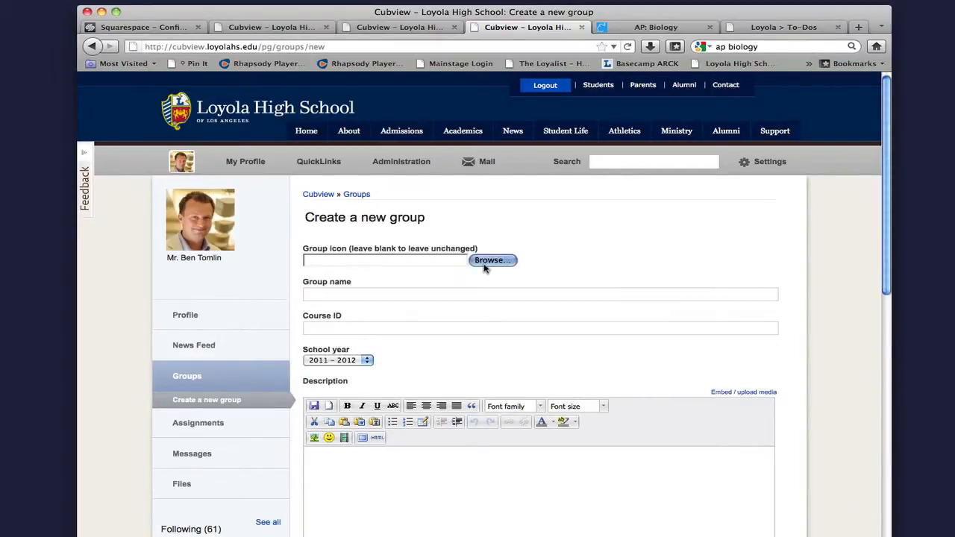
pyautogui.click(490, 260)
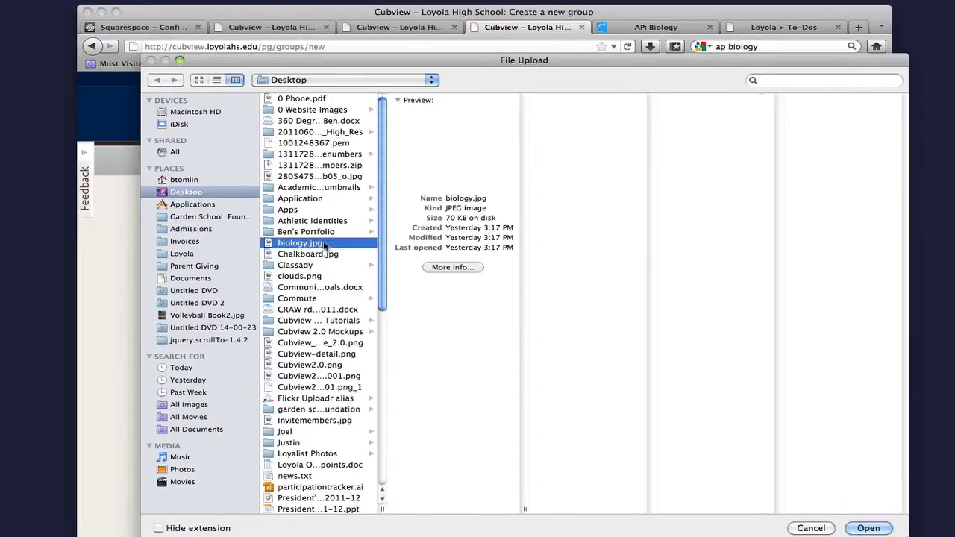
pyautogui.click(868, 528)
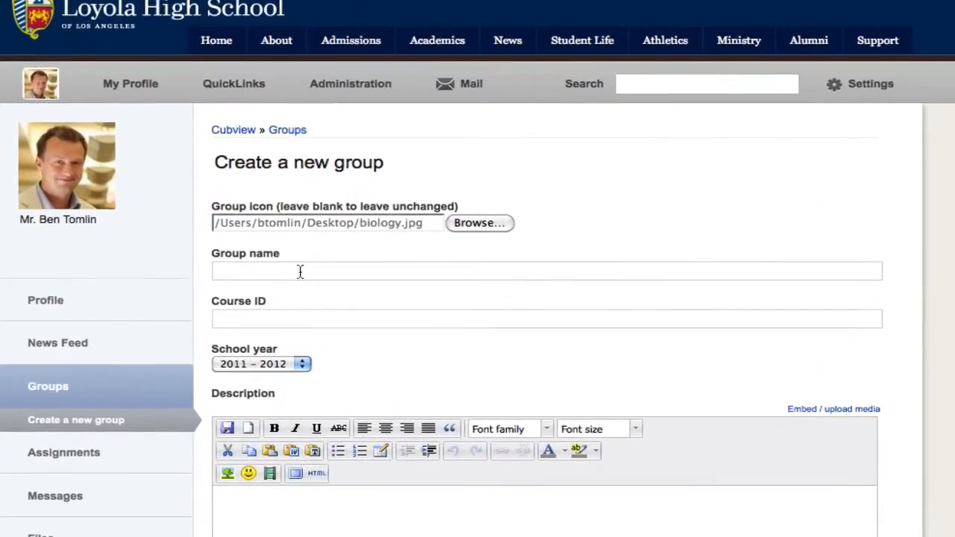
# Name the group Biology, keep school year 2011–2012 and enter the AP Biology course description
pyautogui.write('Biology')
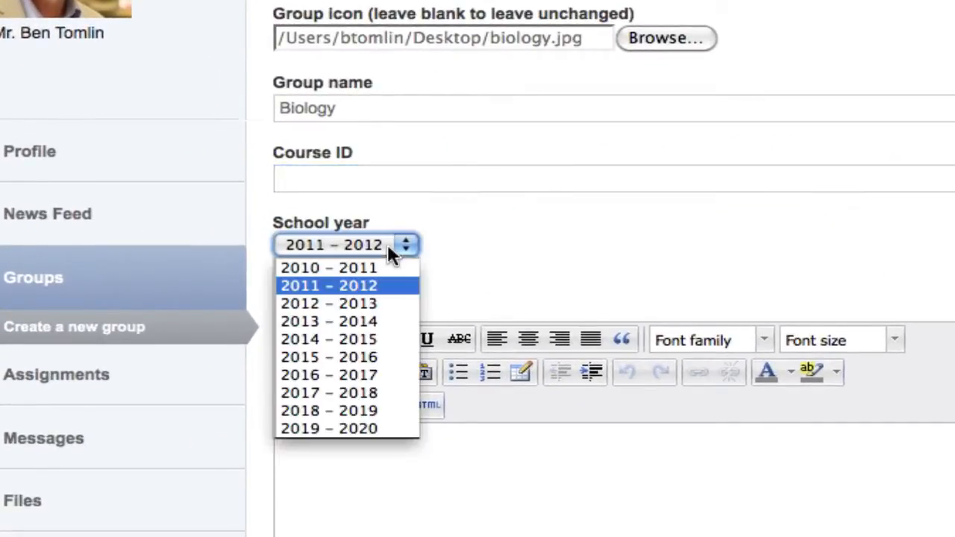
pyautogui.click(328, 285)
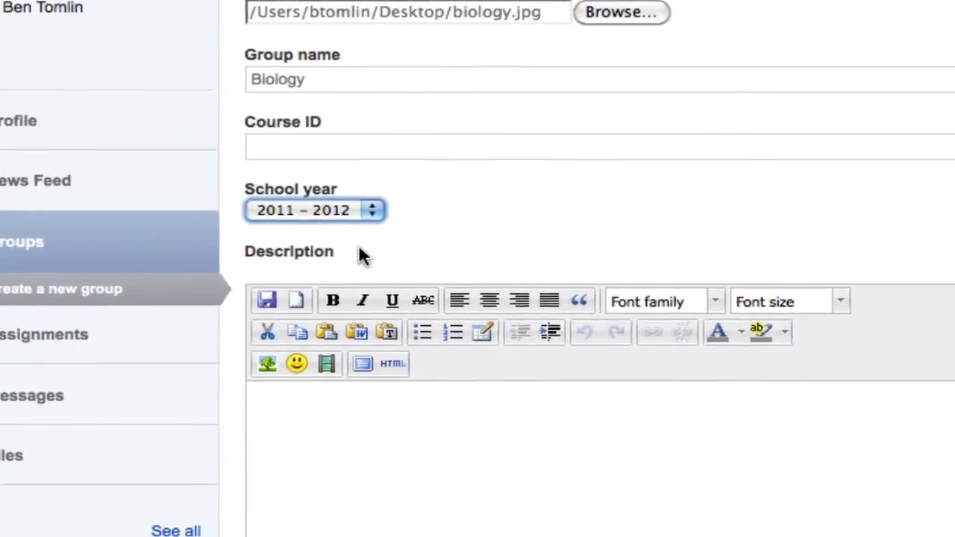
pyautogui.scroll(-3)
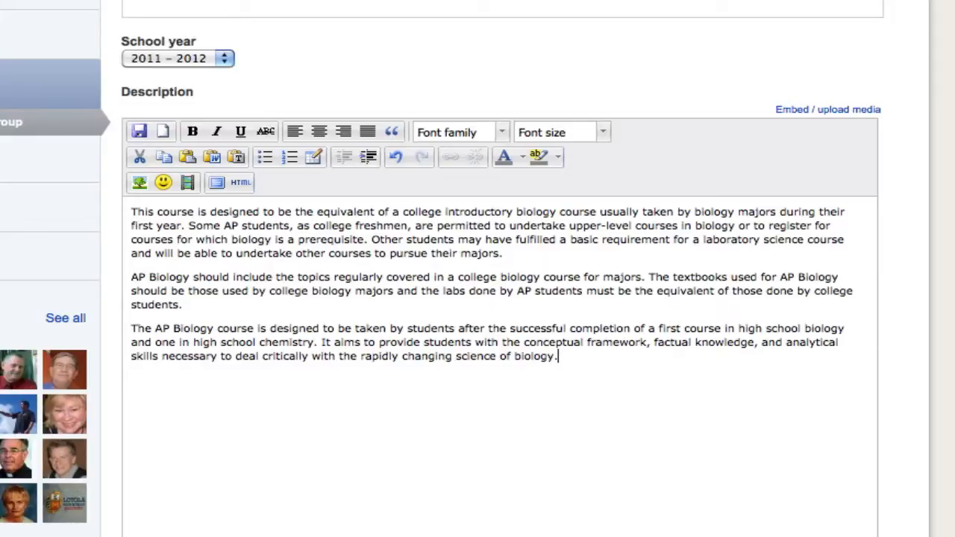
# Add tags science, biology, ap, tomlin and set membership to Open – Any user may join
pyautogui.scroll(-3)
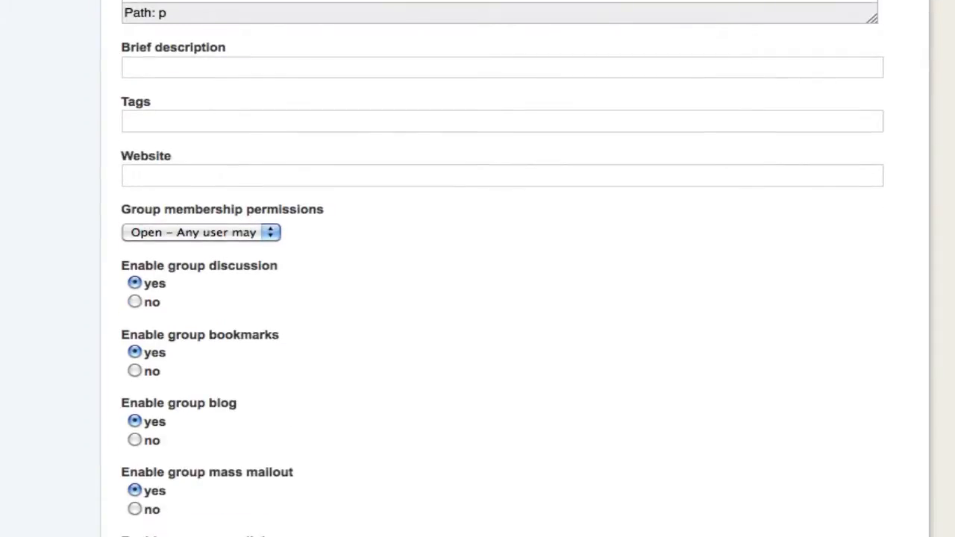
pyautogui.scroll(-3)
pyautogui.write('science, biology, ap, tomlin')
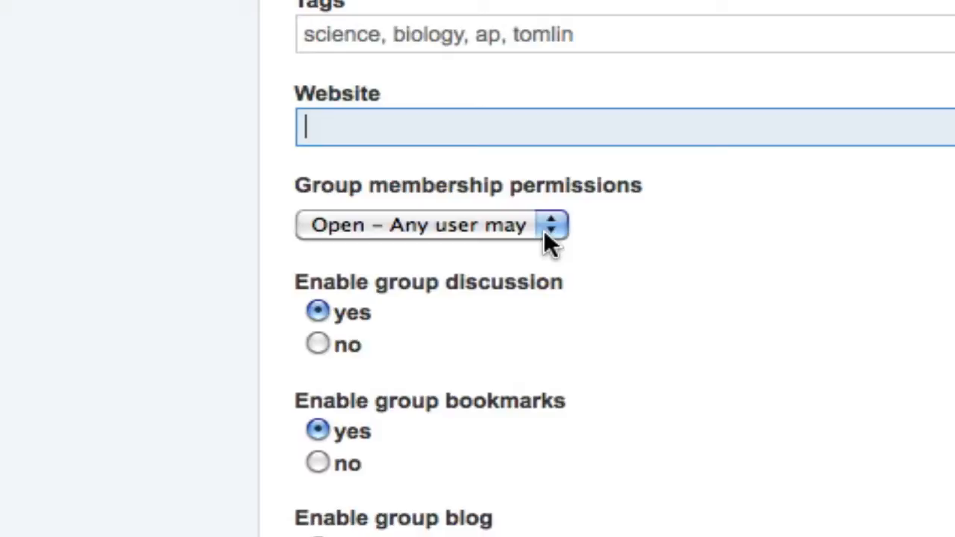
pyautogui.click(431, 224)
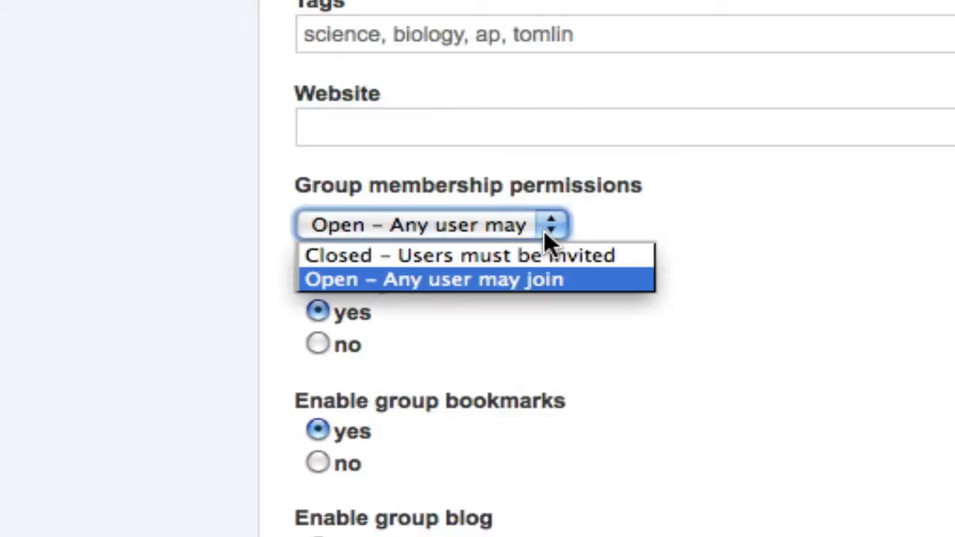
pyautogui.click(458, 255)
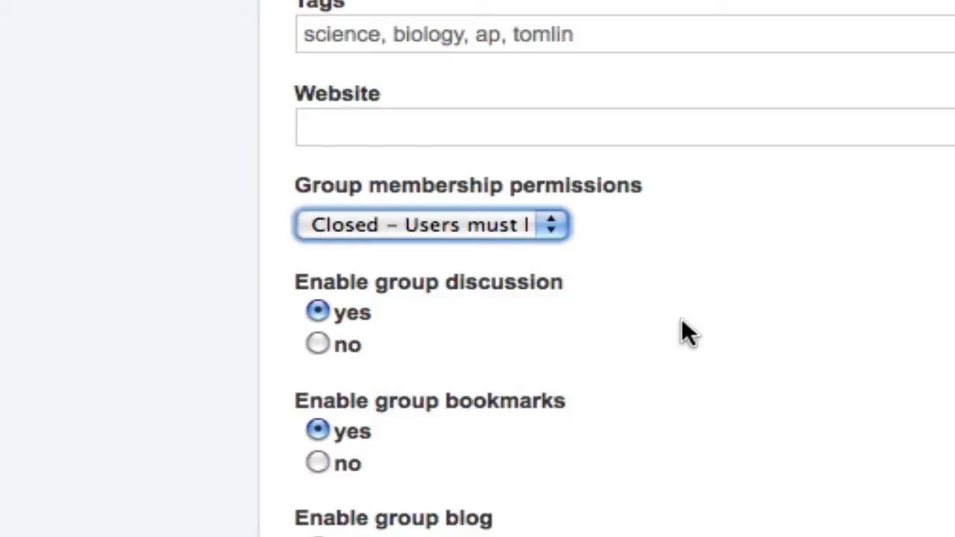
pyautogui.moveTo(556, 232)
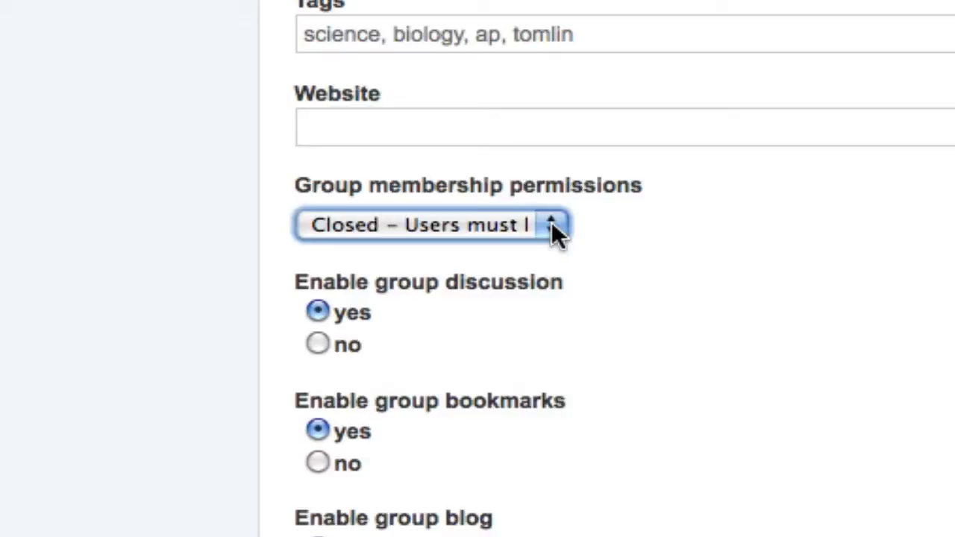
pyautogui.click(432, 225)
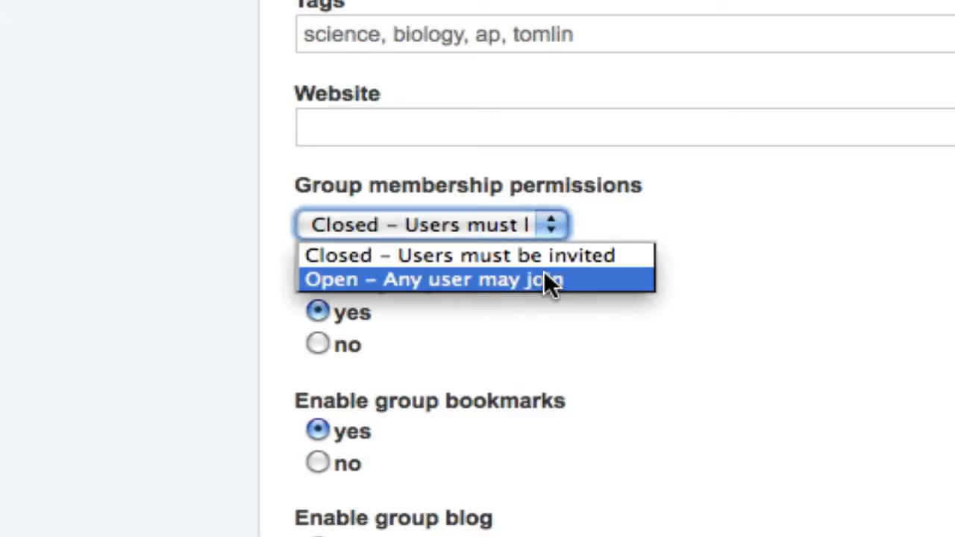
pyautogui.click(433, 279)
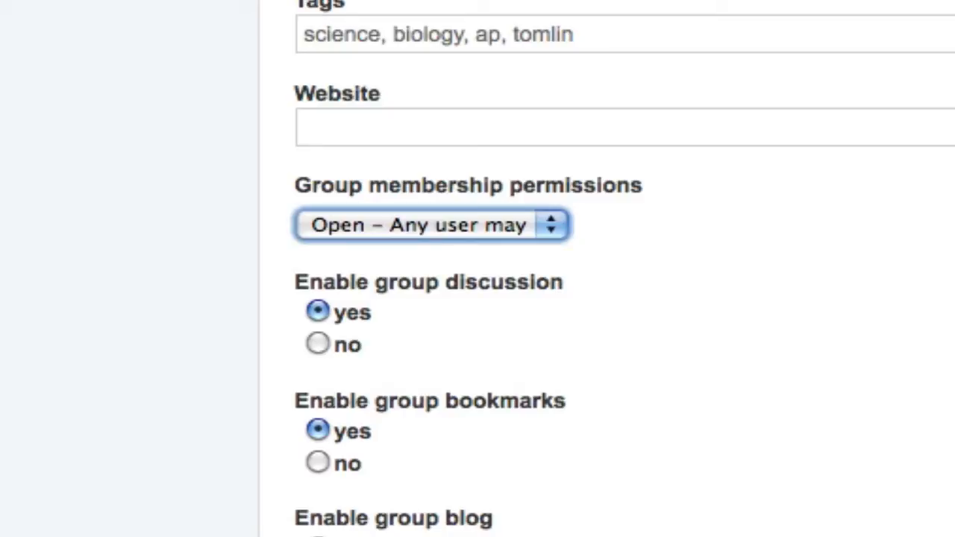
pyautogui.scroll(-3)
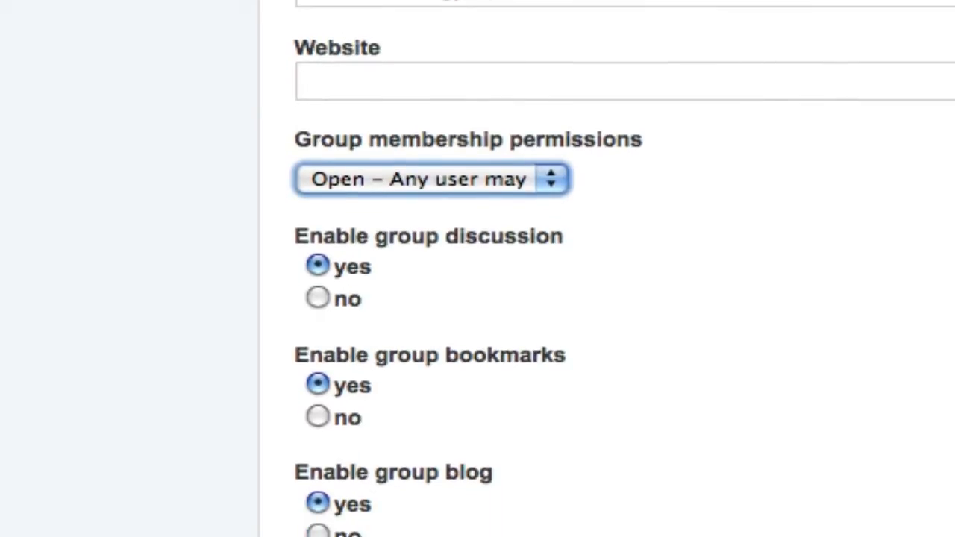
pyautogui.scroll(-3)
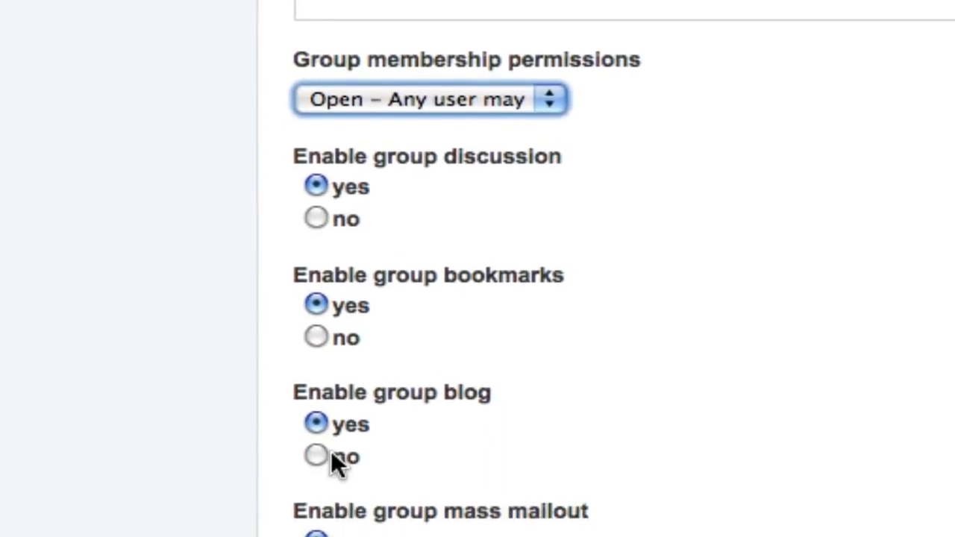
pyautogui.scroll(-3)
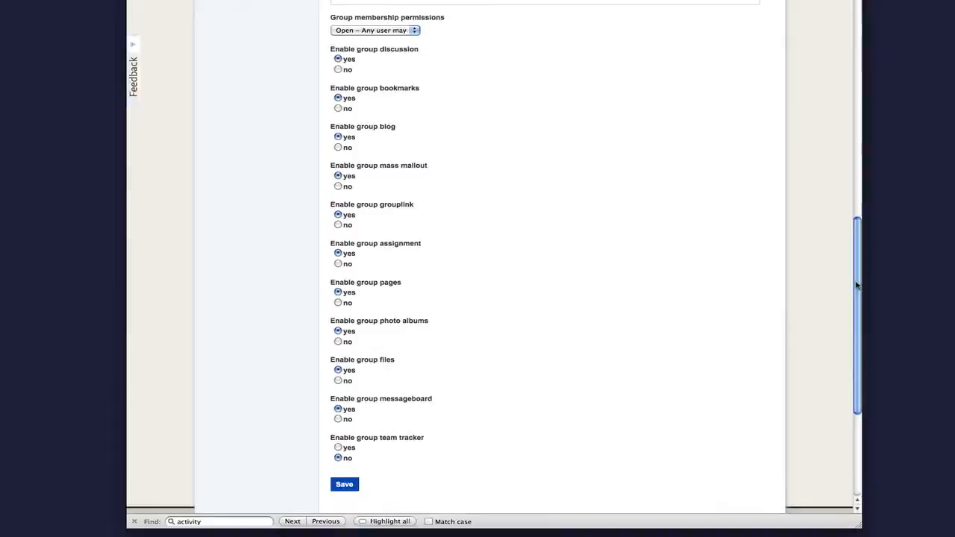
pyautogui.scroll(-3)
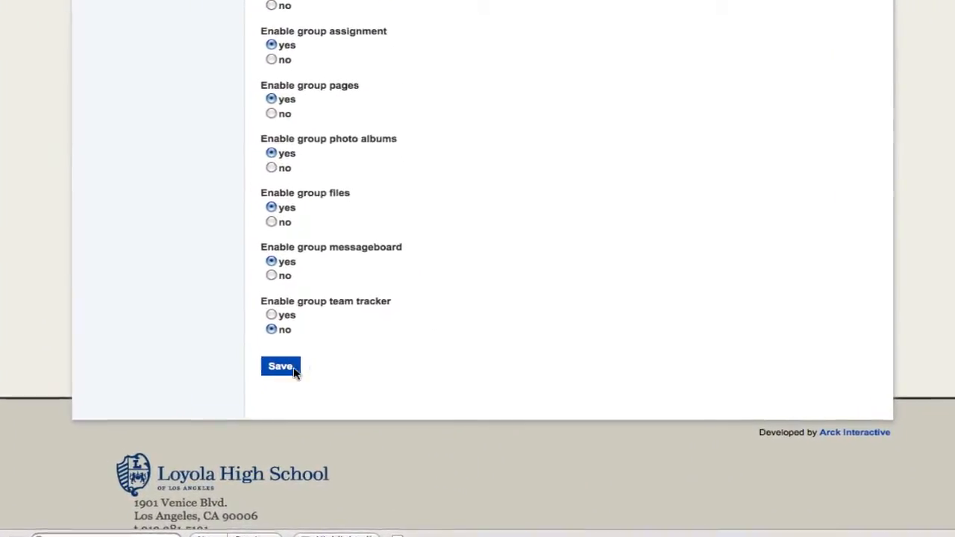
pyautogui.click(279, 365)
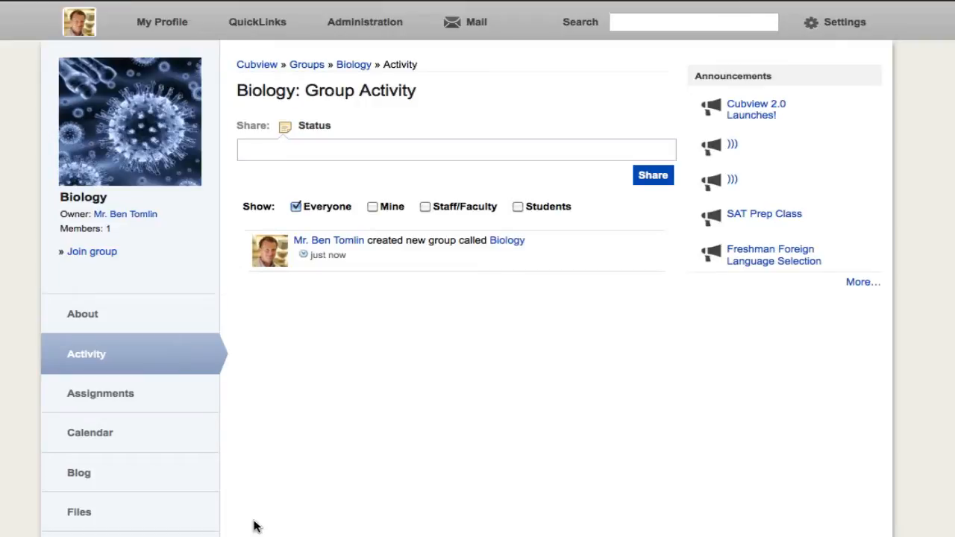
pyautogui.moveTo(197, 314)
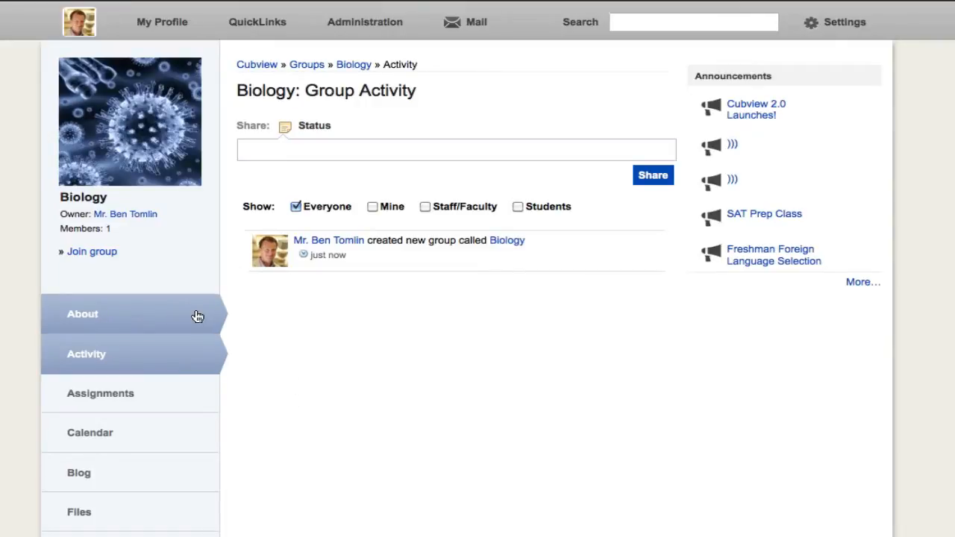
# View the group's About details, return to Activity and begin a status update 'Hello w'
pyautogui.click(83, 313)
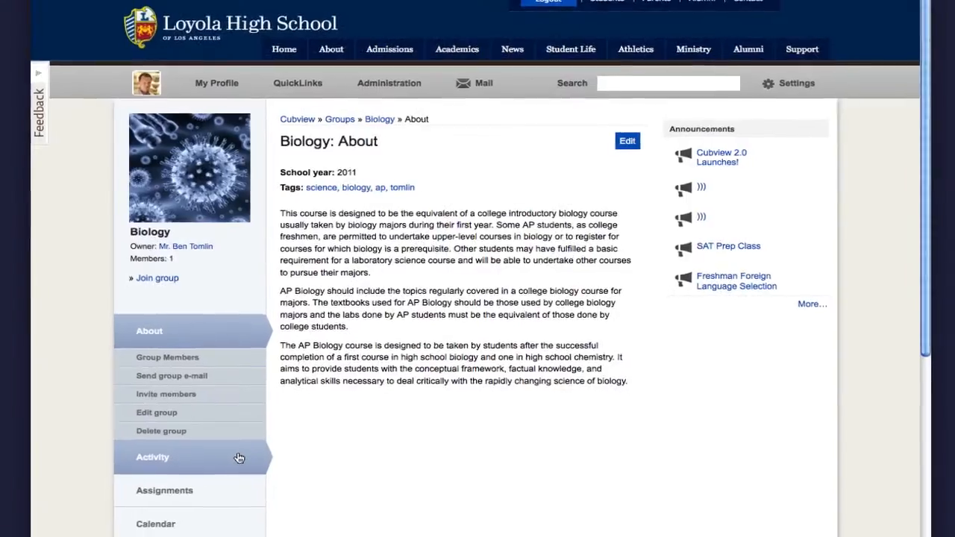
pyautogui.click(152, 457)
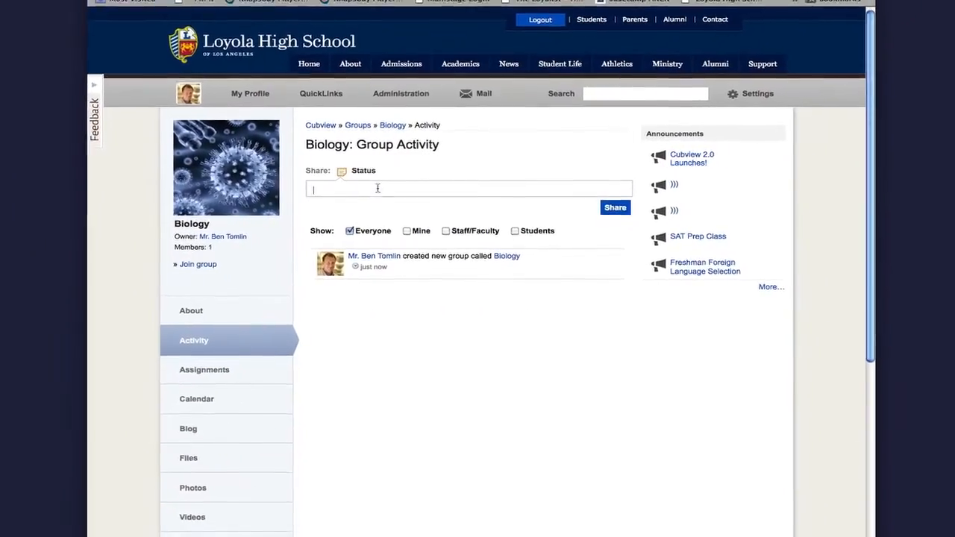
pyautogui.write('Hello w')
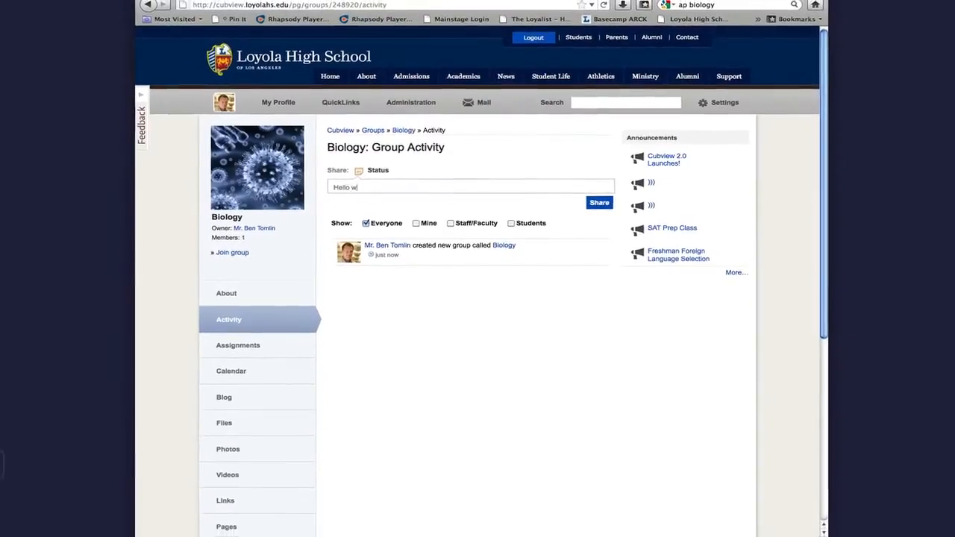